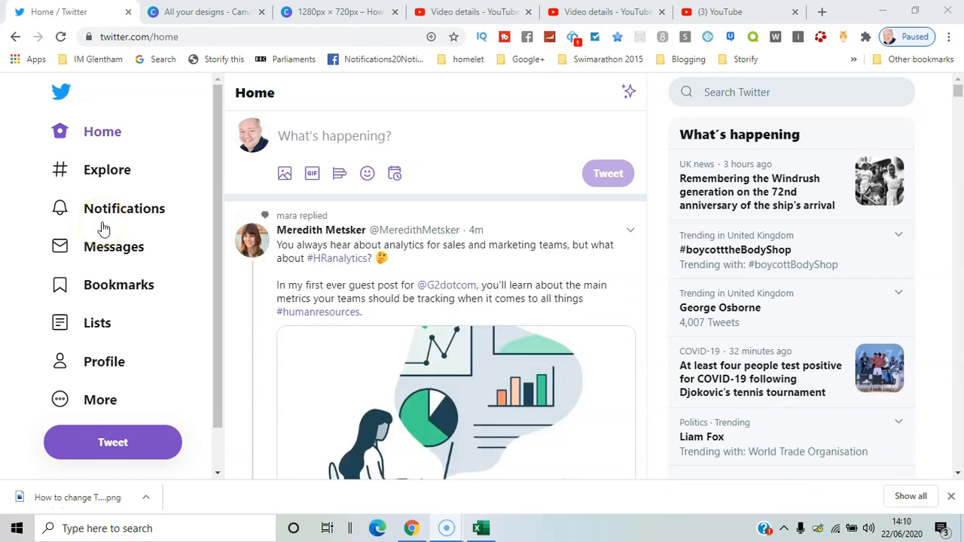
mouse_move(343, 96)
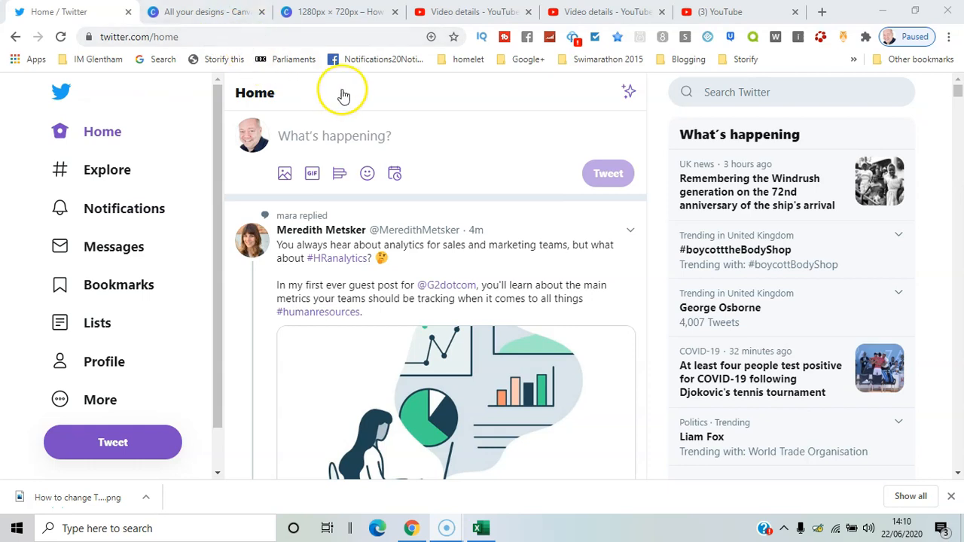
mouse_move(629, 92)
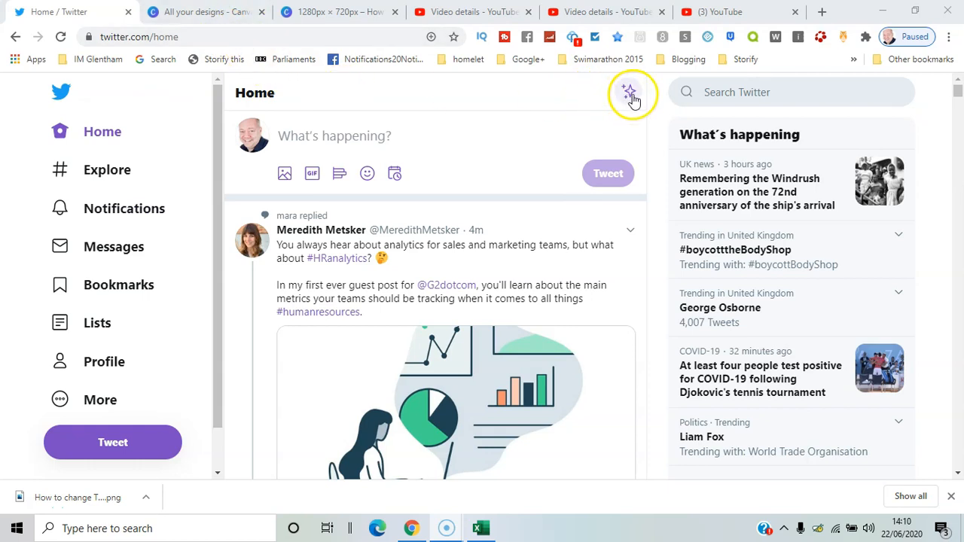
Bring up the Home timeline's sort menu from the sparkle icon.
left_click(630, 92)
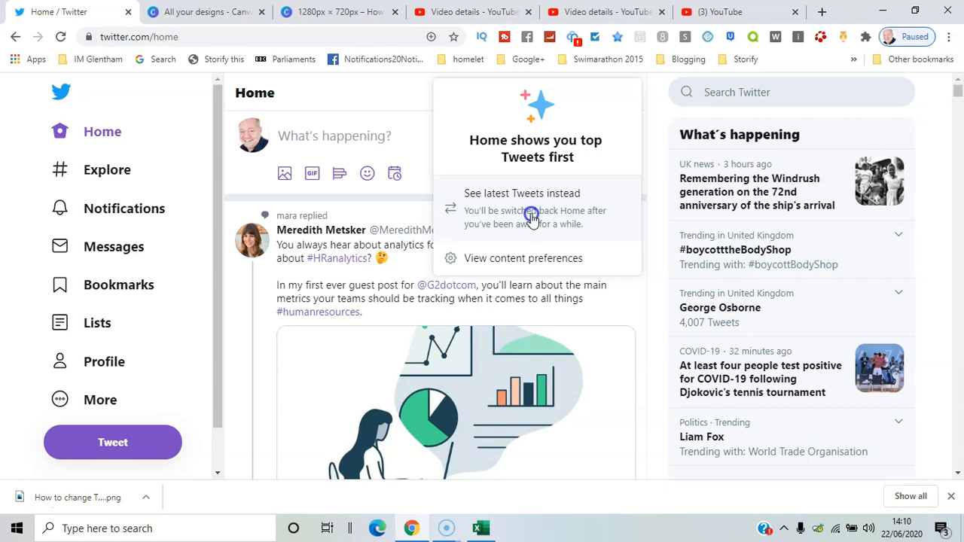
Choose 'See latest Tweets instead' and scroll through the chronological feed.
left_click(521, 193)
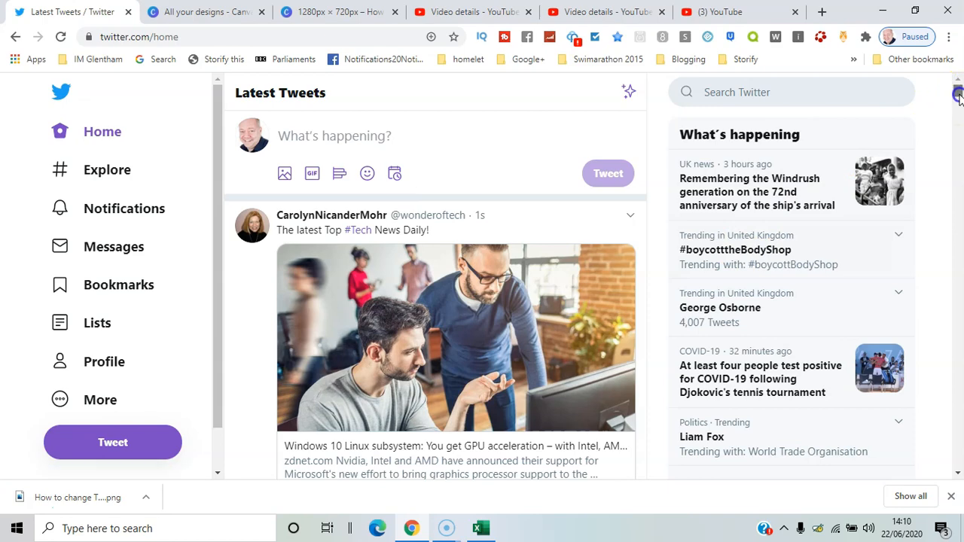
scroll("down", 3)
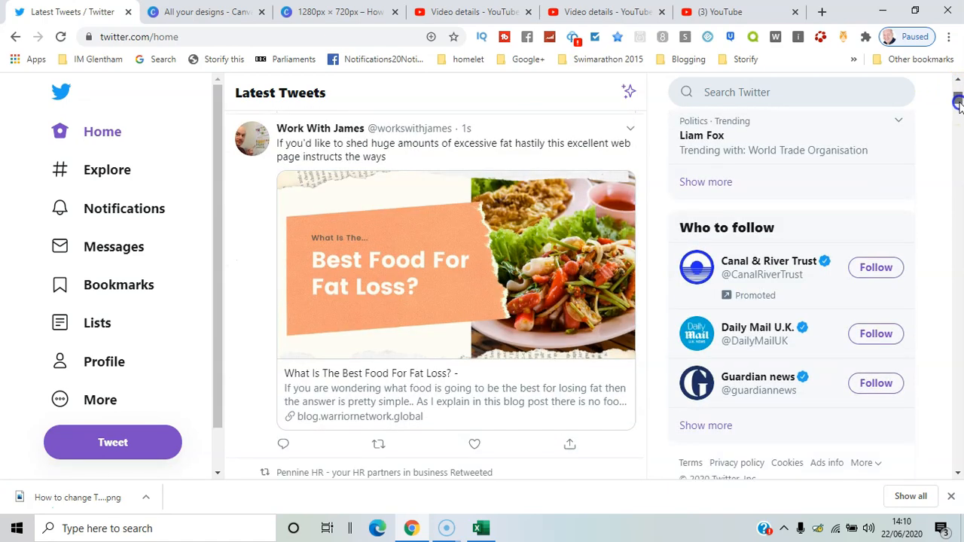
scroll("down", 3)
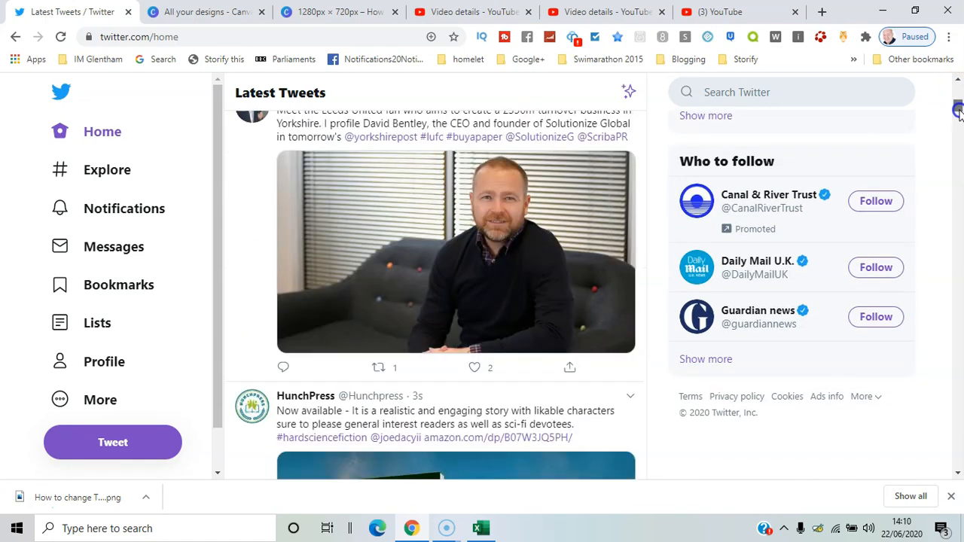
scroll("down", 3)
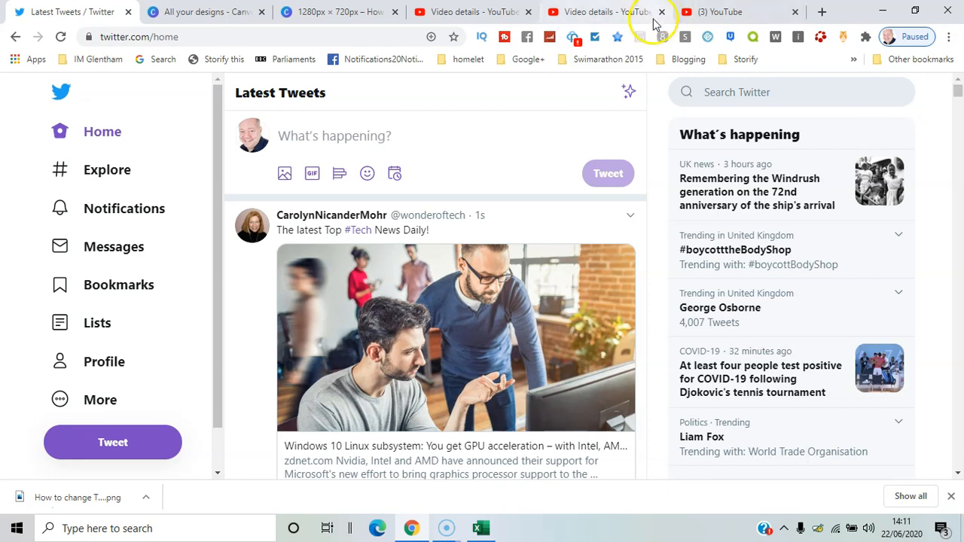
Go back to top Tweets via the sparkle menu, then view Content preferences.
left_click(629, 92)
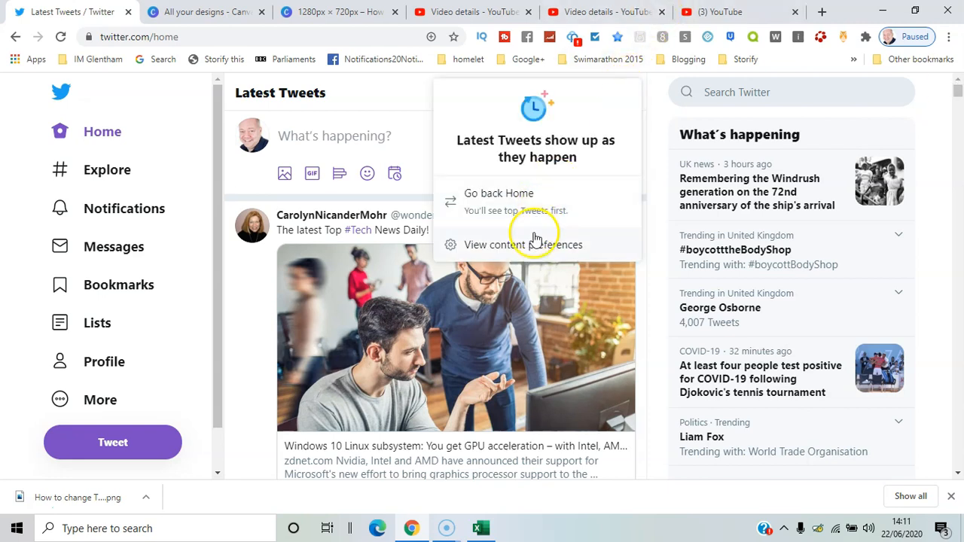
left_click(498, 193)
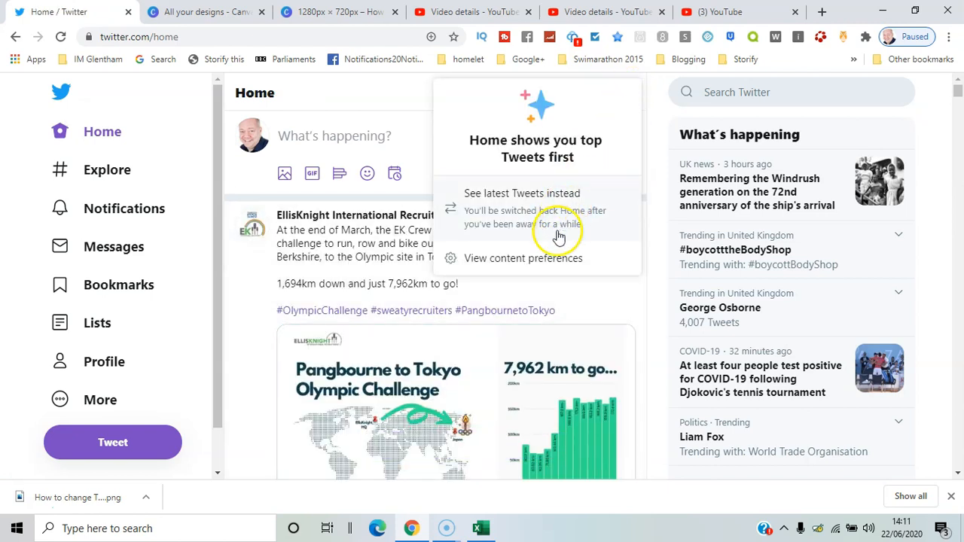
left_click(522, 258)
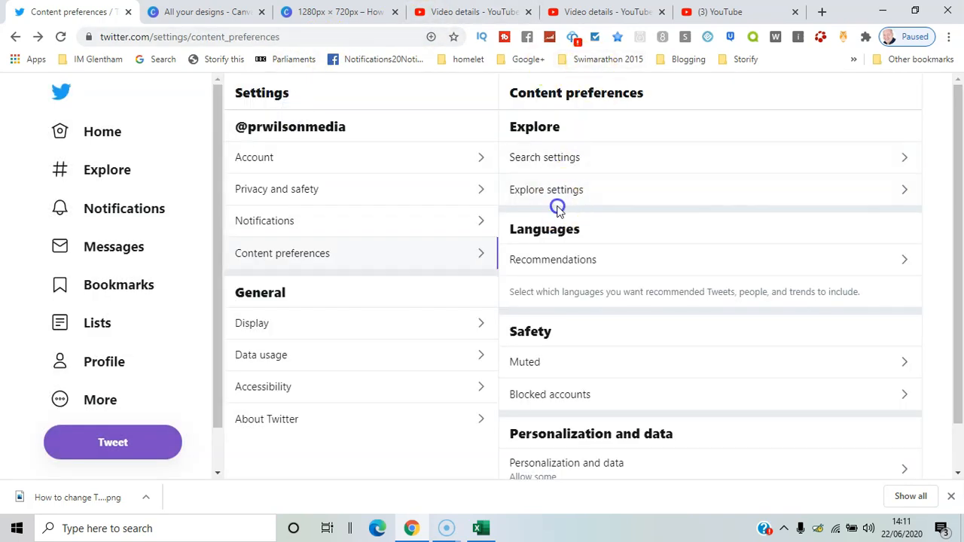
In Explore settings, untick 'Show content in this location', keeping United Kingdom as explore location.
left_click(546, 190)
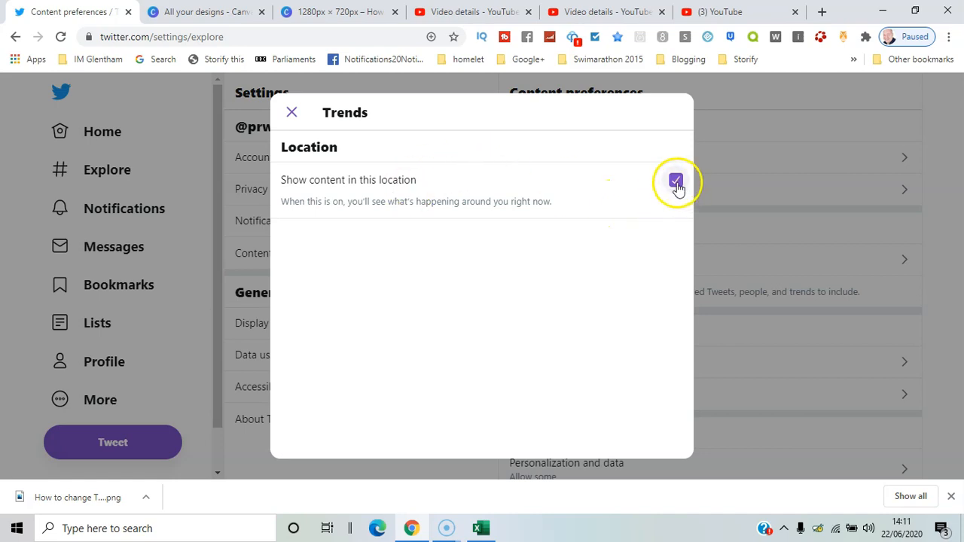
left_click(676, 180)
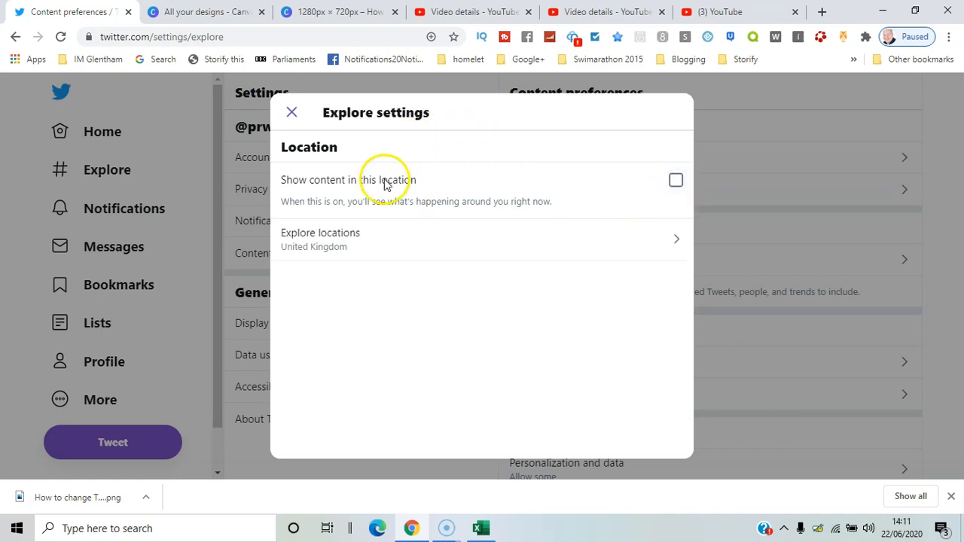
left_click(320, 239)
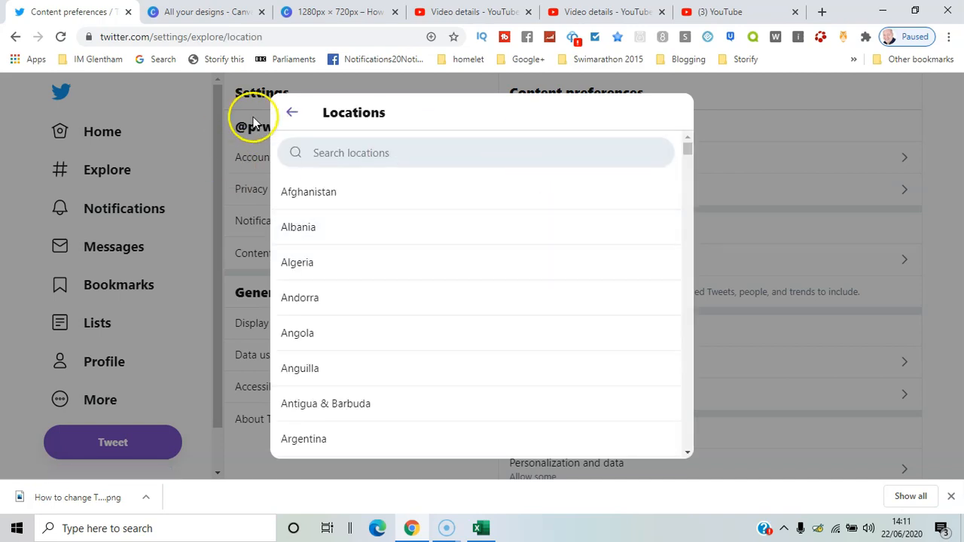
left_click(293, 112)
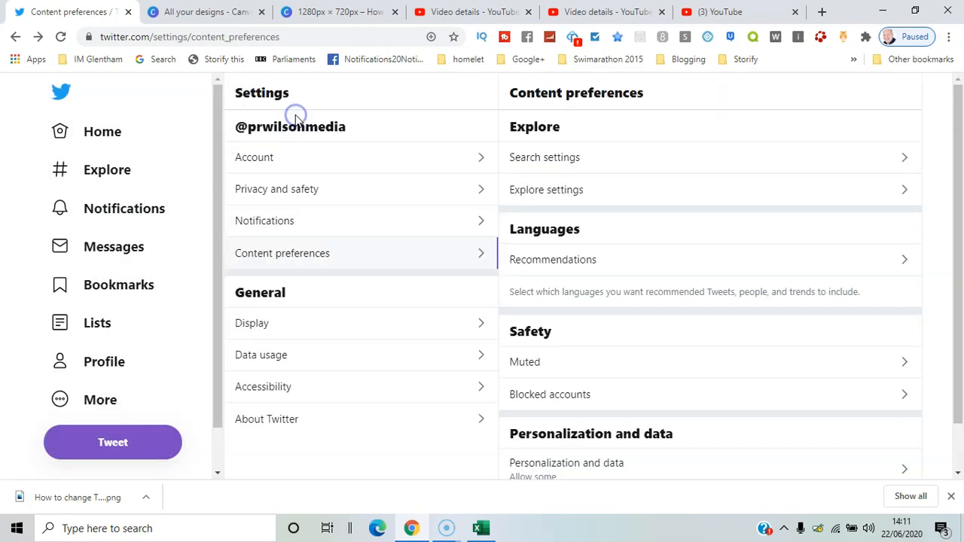